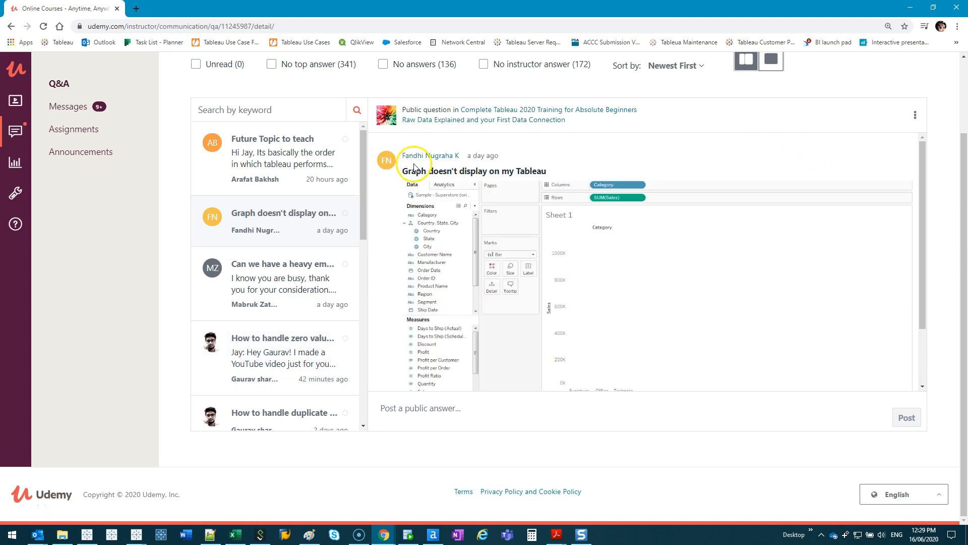
Scroll through the student's 'Graph doesn't display on my Tableau' question to read it in full
scroll("down", 3)
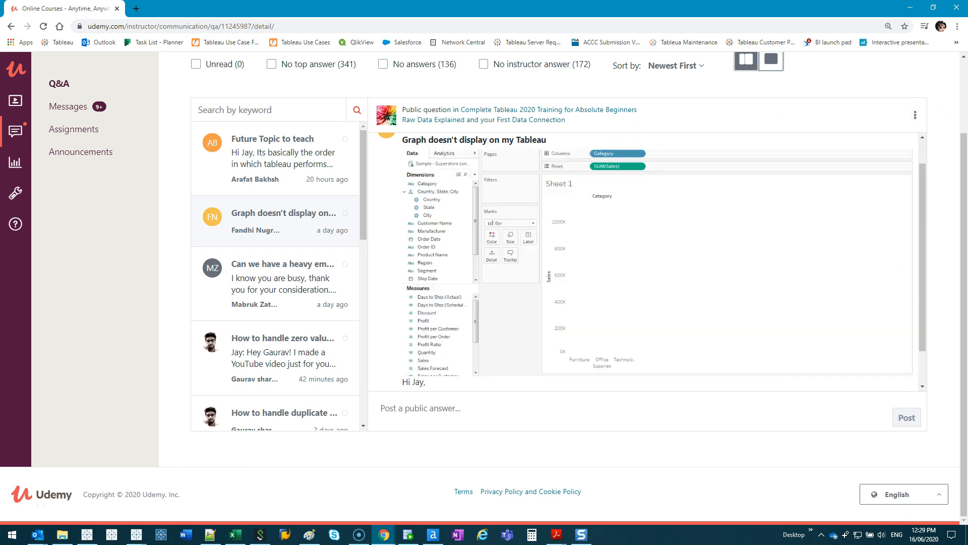
mouse_move(176, 385)
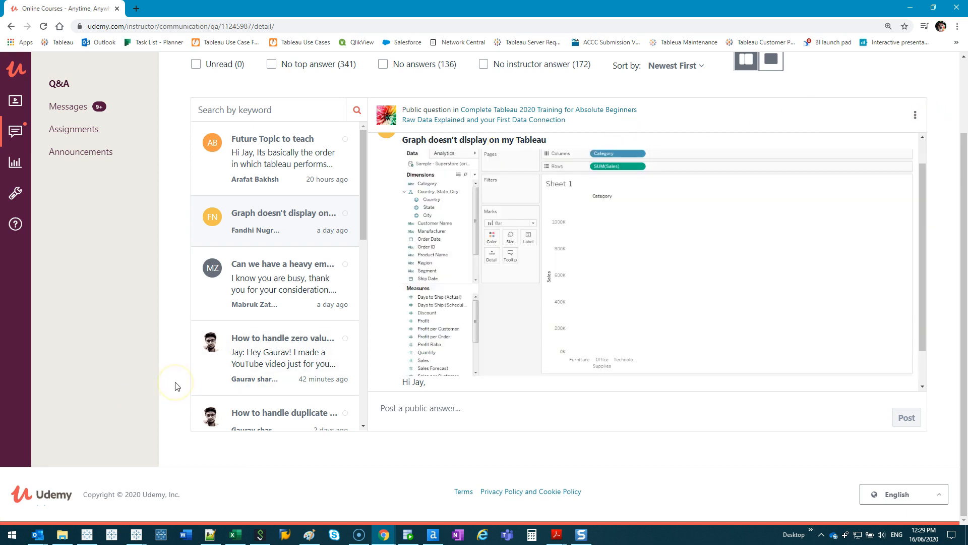
mouse_move(172, 382)
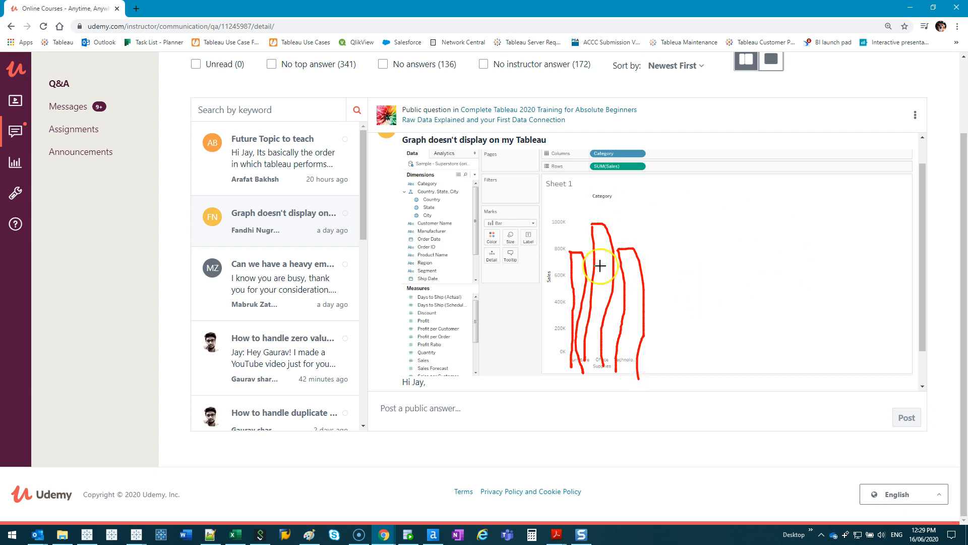
scroll("down", 3)
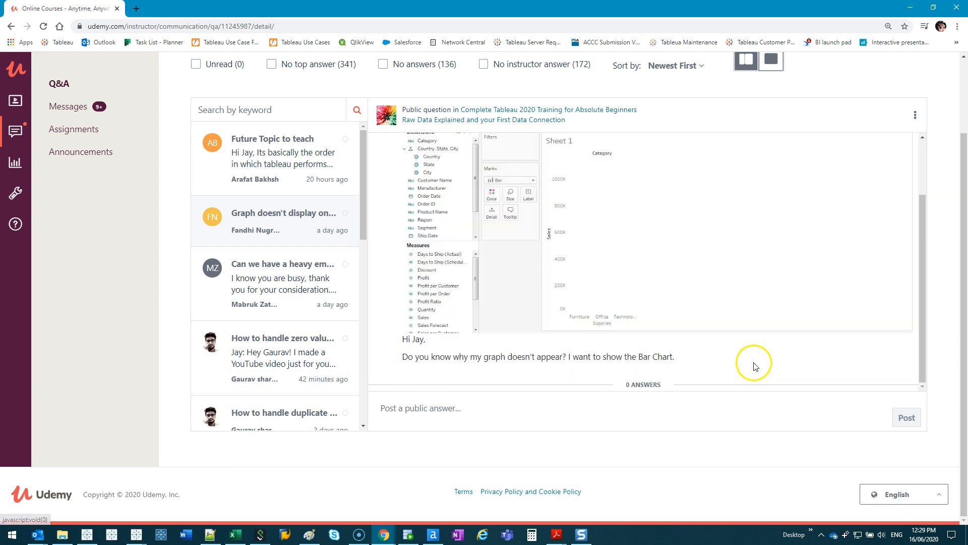
mouse_move(796, 354)
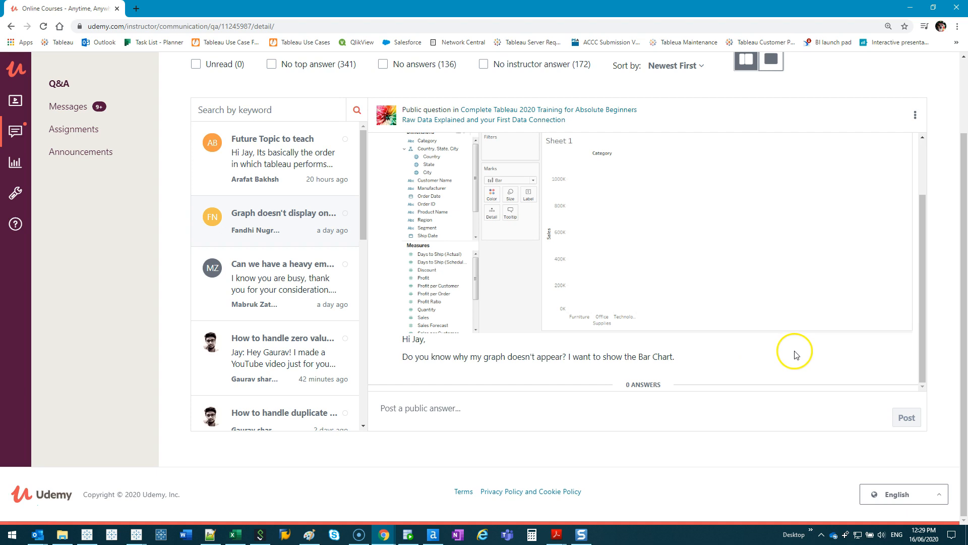
mouse_move(721, 369)
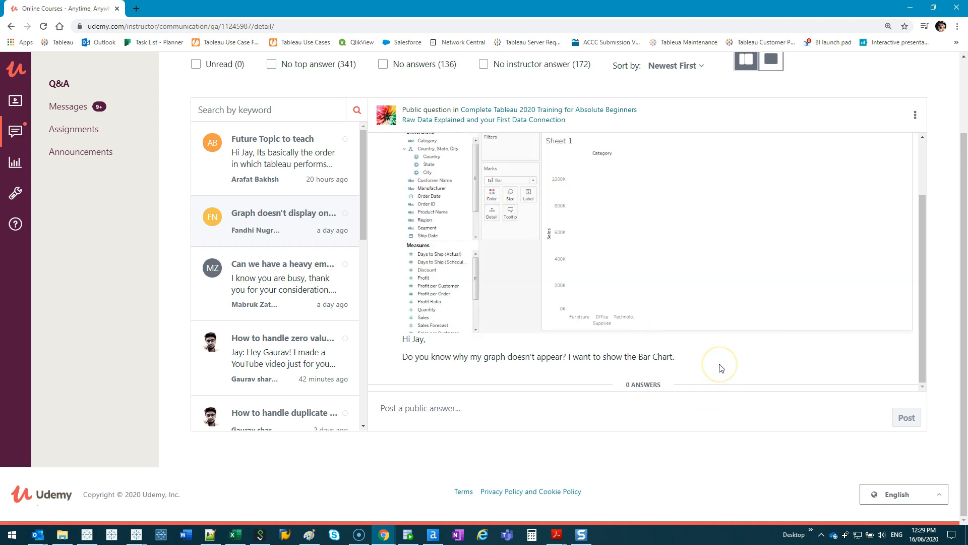
mouse_move(694, 322)
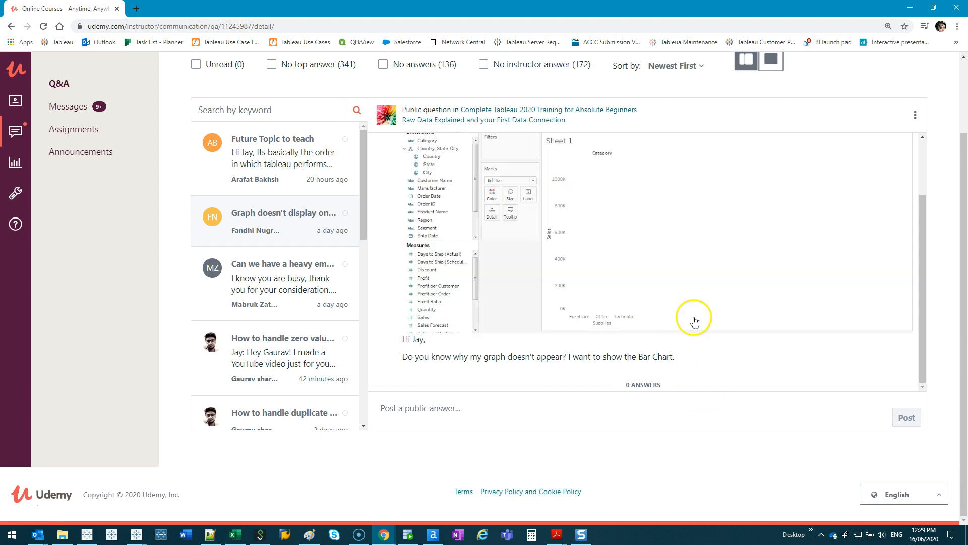
mouse_move(696, 360)
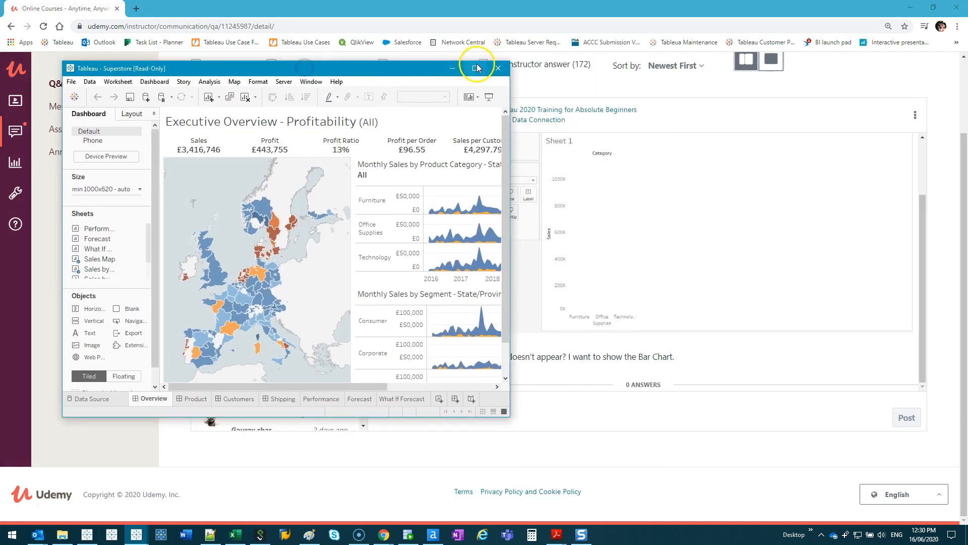
From Sample - Superstore, plot Category on Columns and SUM(Sales) on Rows, then shrink Tableau back
left_click(476, 68)
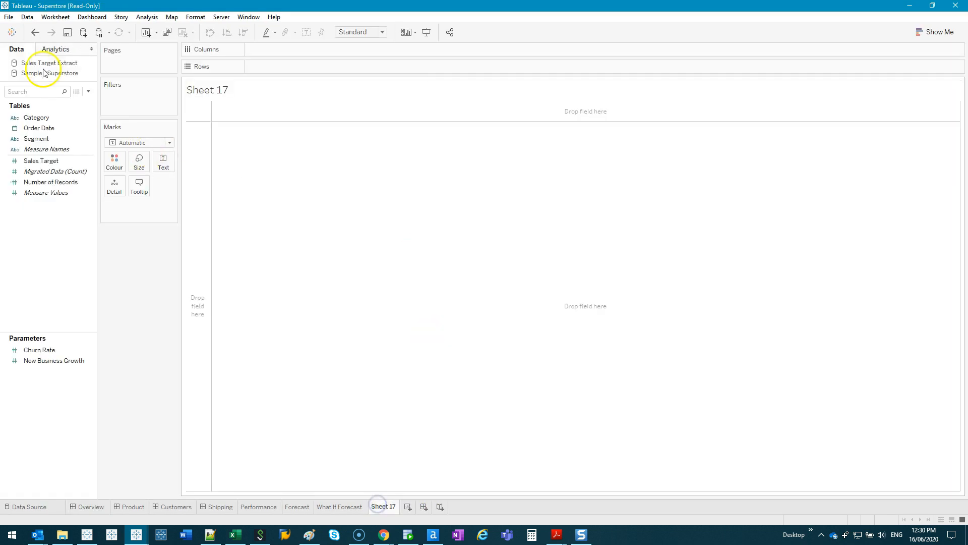
left_click(49, 72)
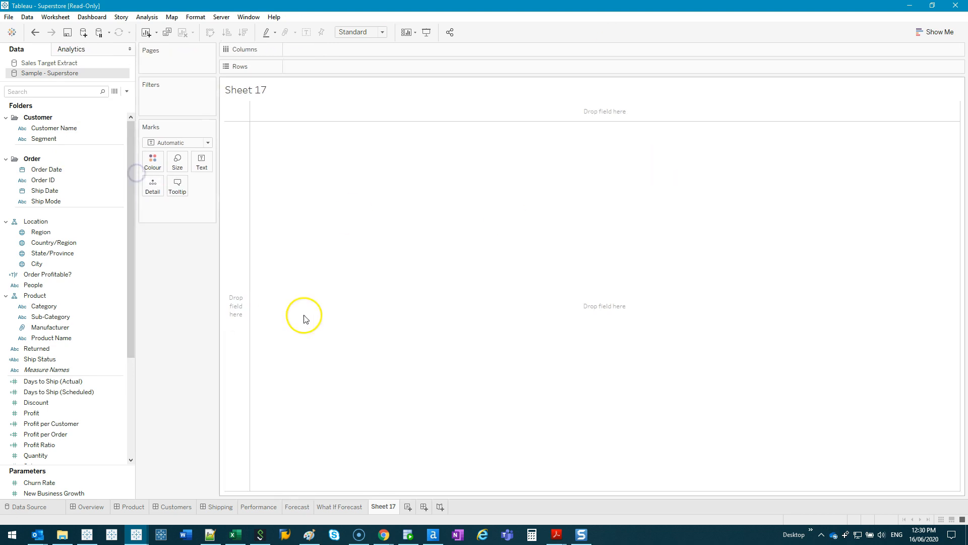
mouse_move(38, 193)
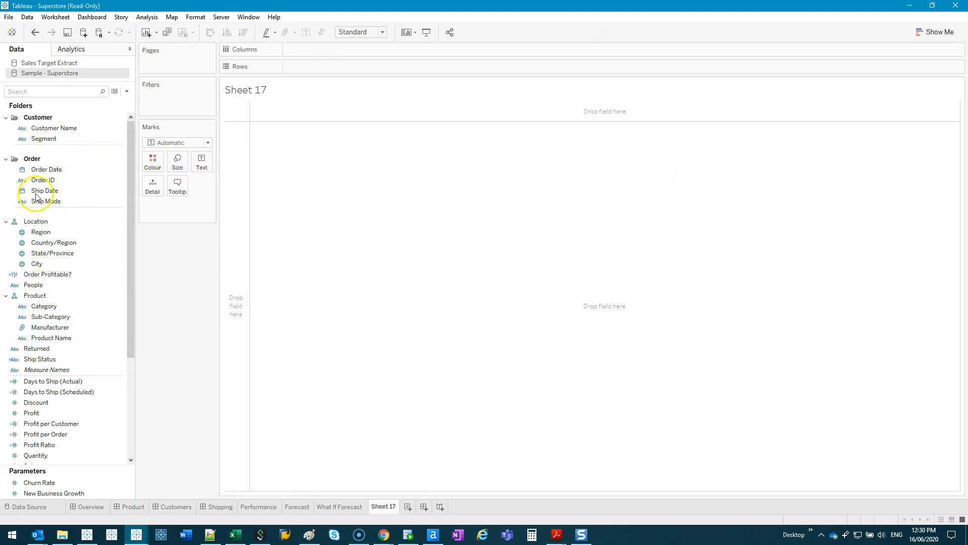
left_click(43, 306)
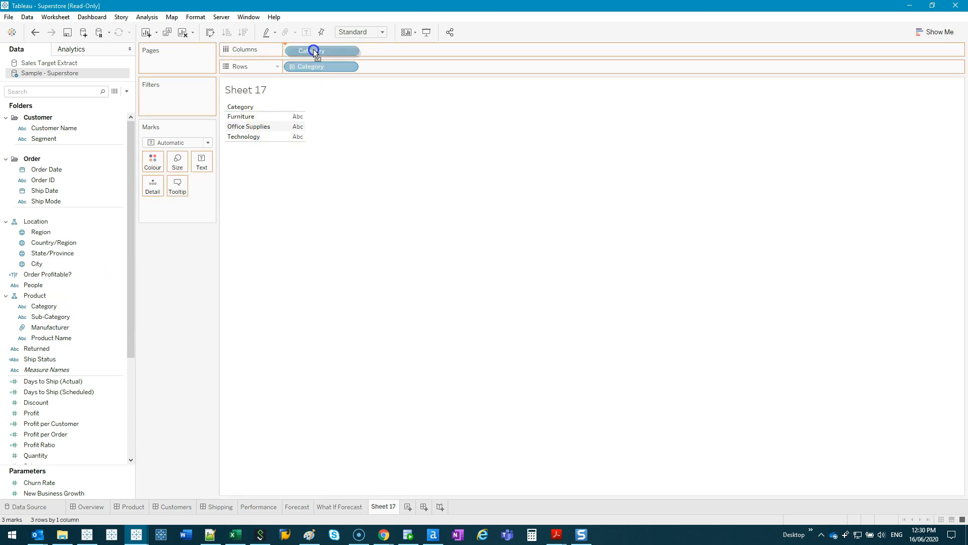
left_click_drag(321, 67, 321, 50)
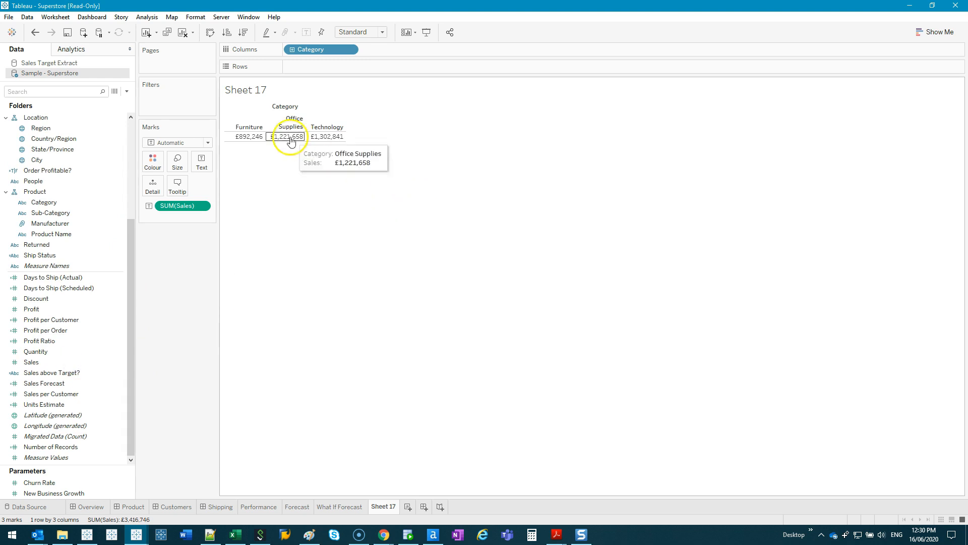
left_click_drag(179, 205, 321, 66)
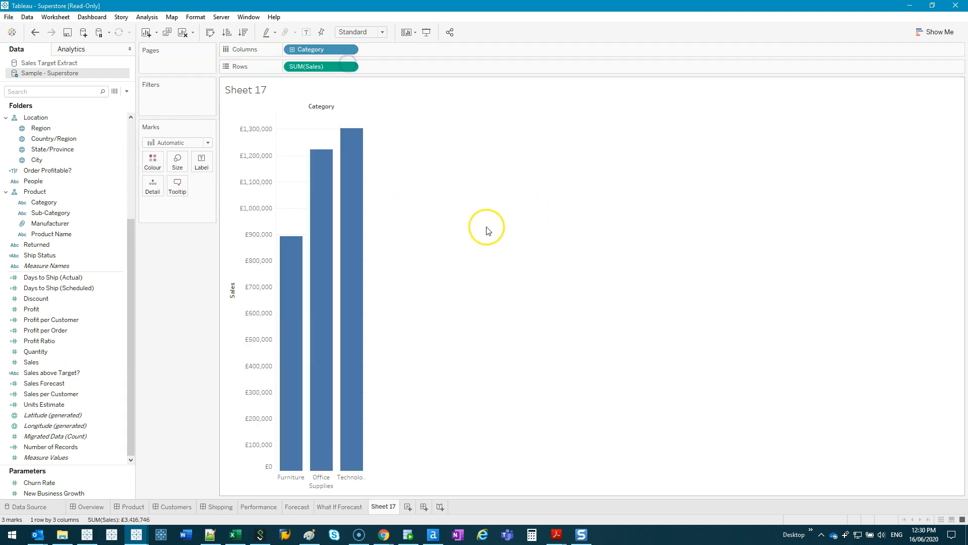
mouse_move(372, 429)
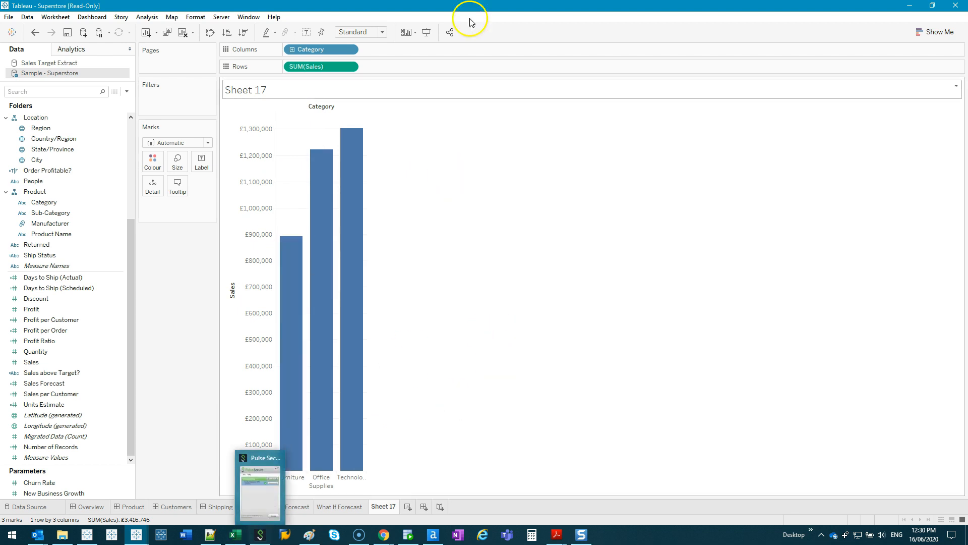
left_click(382, 535)
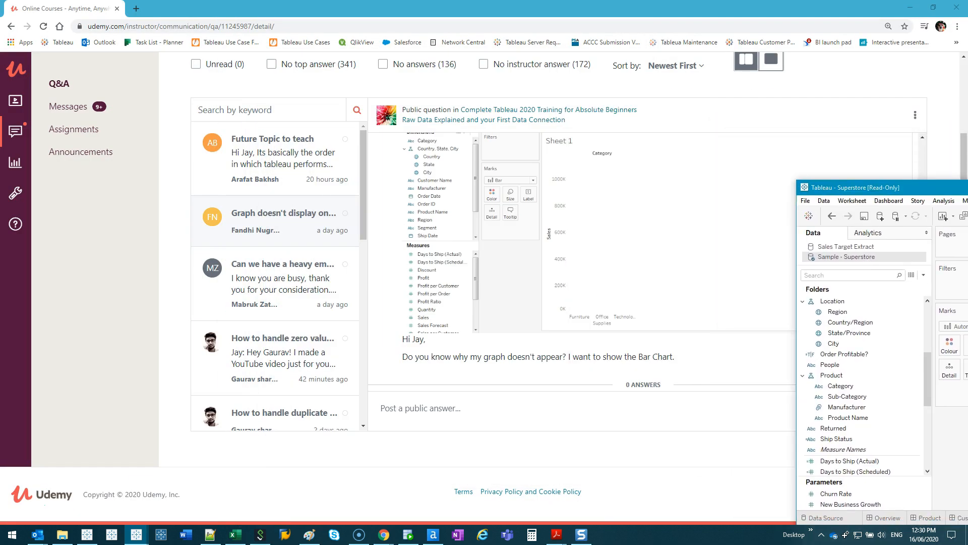
Annotate the empty Sales axis area in the student's screenshot on the Udemy question
left_click(284, 212)
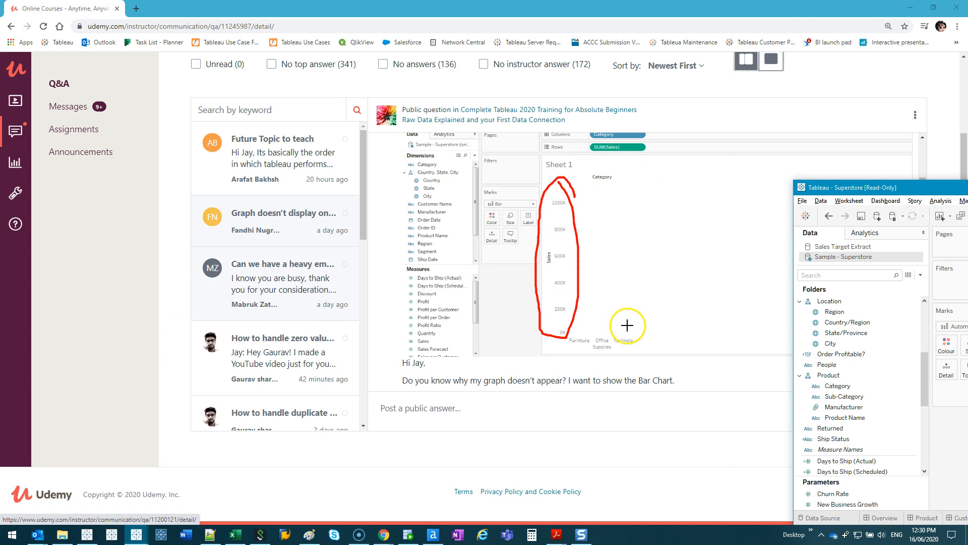
mouse_move(626, 243)
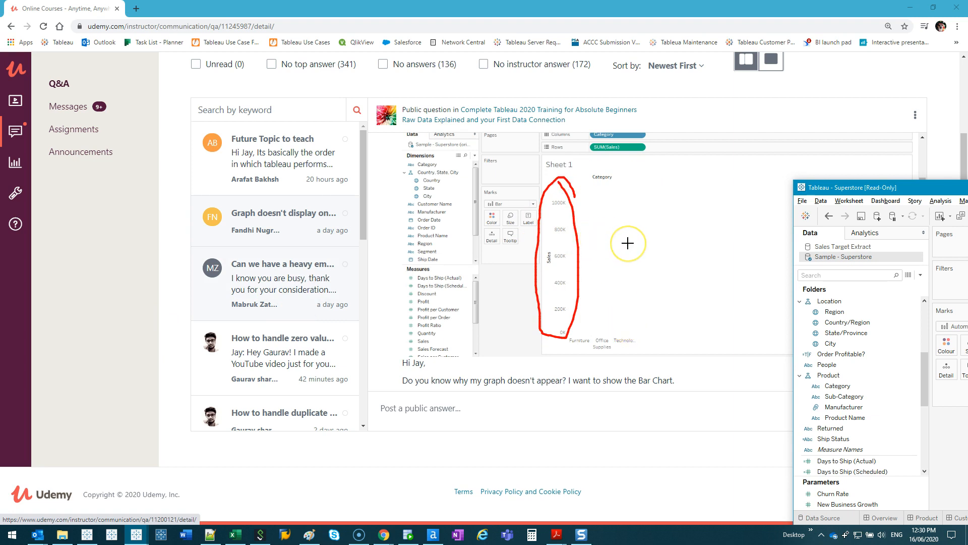
mouse_move(562, 220)
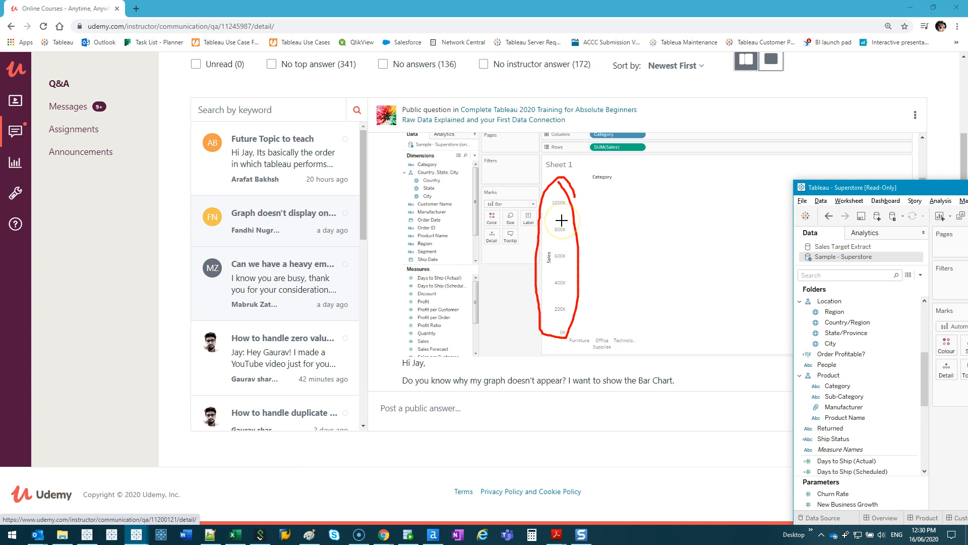
mouse_move(608, 302)
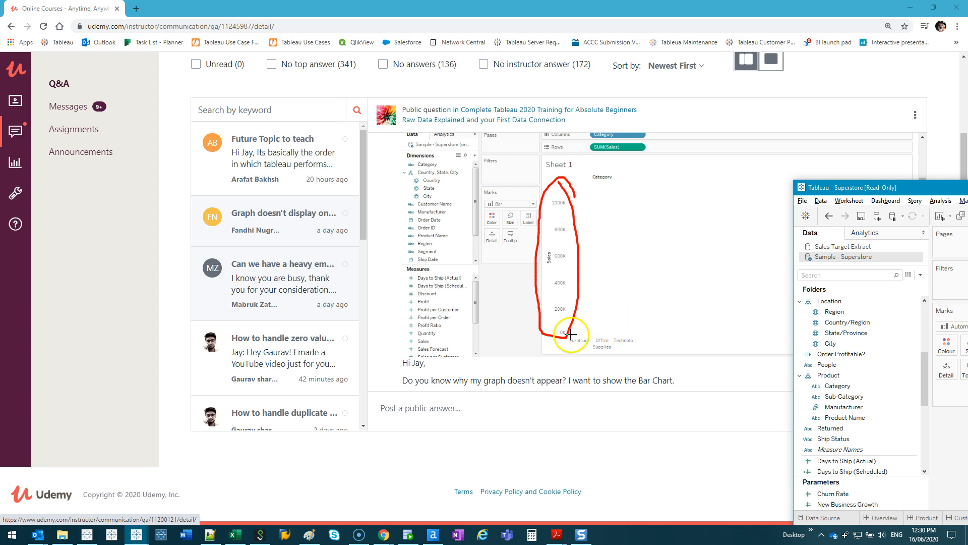
mouse_move(617, 333)
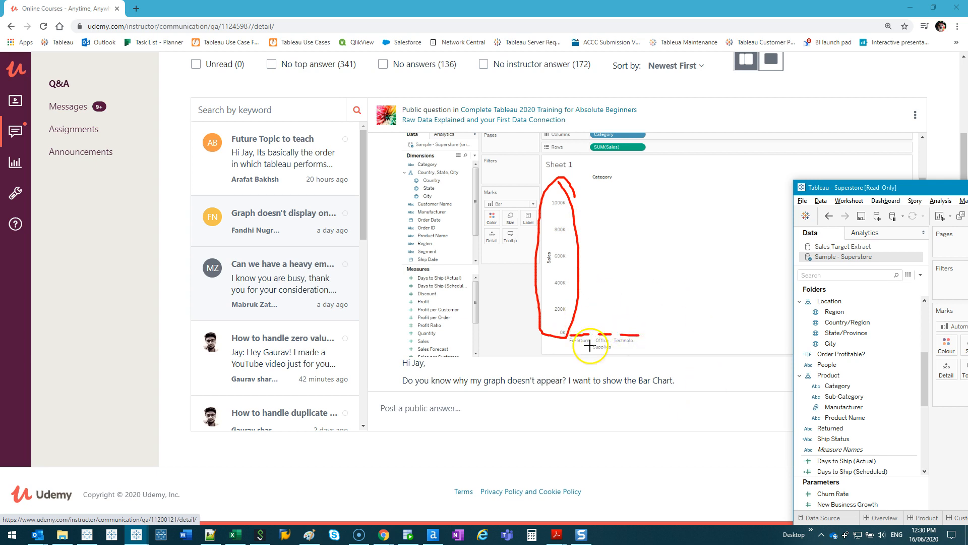
mouse_move(561, 211)
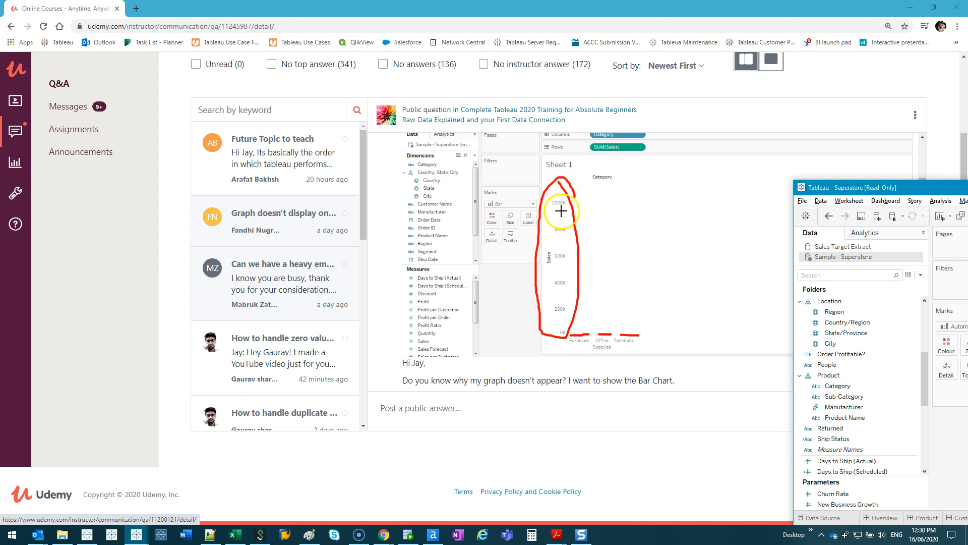
mouse_move(533, 239)
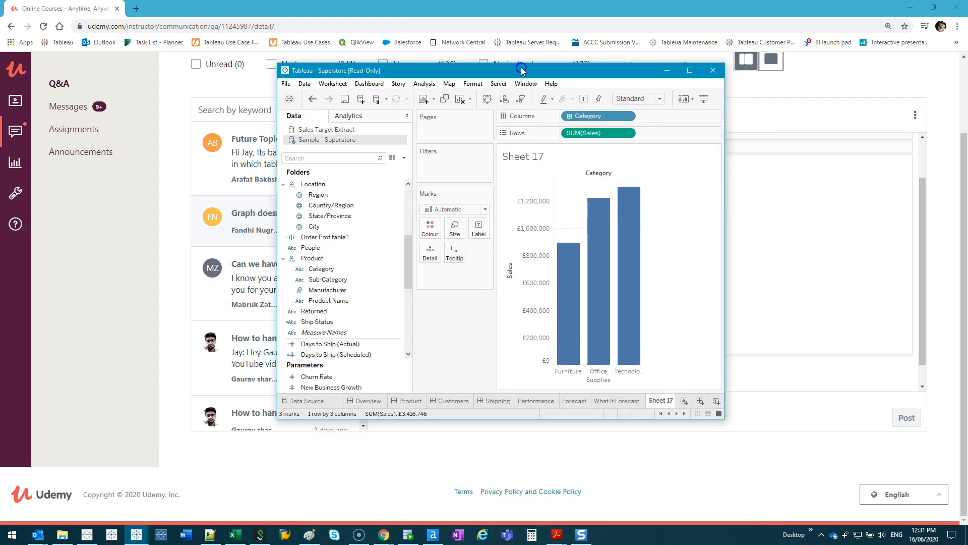
Switch Sheet 17 marks to Bar and start a new calculated field from Profit per Customer
left_click(690, 69)
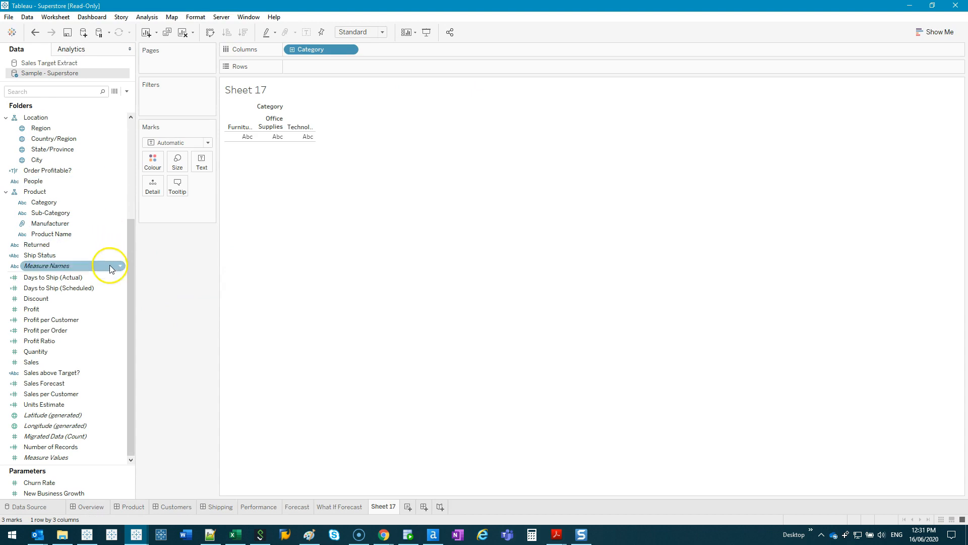
left_click(207, 143)
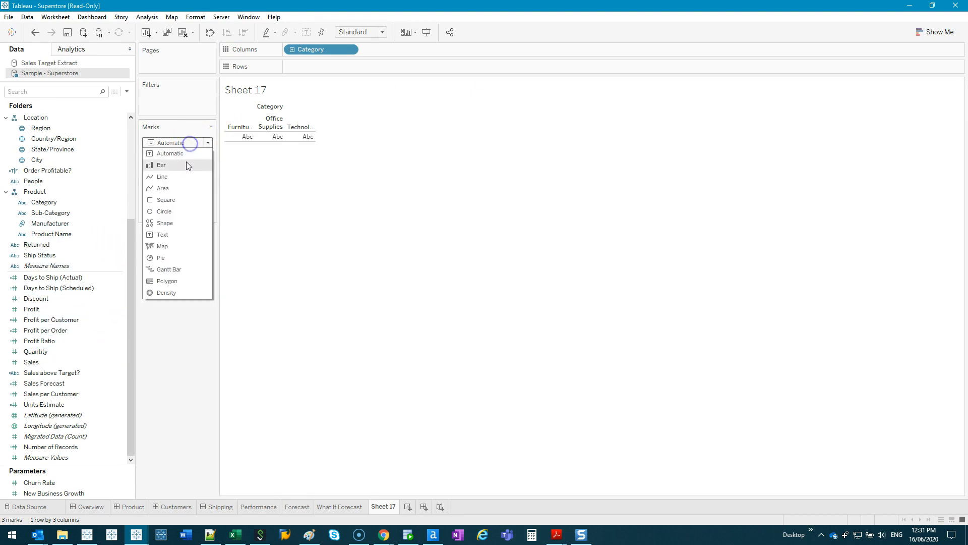
left_click(162, 165)
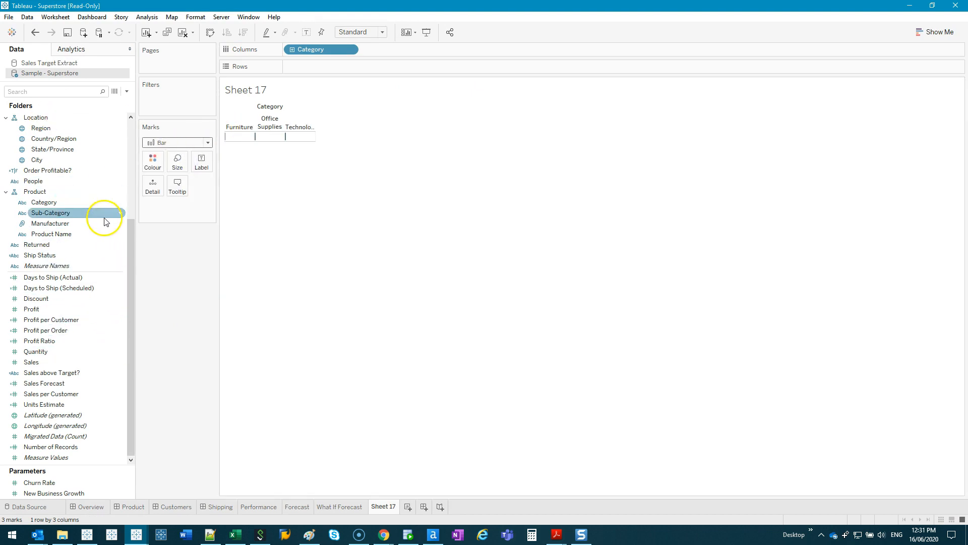
right_click(52, 319)
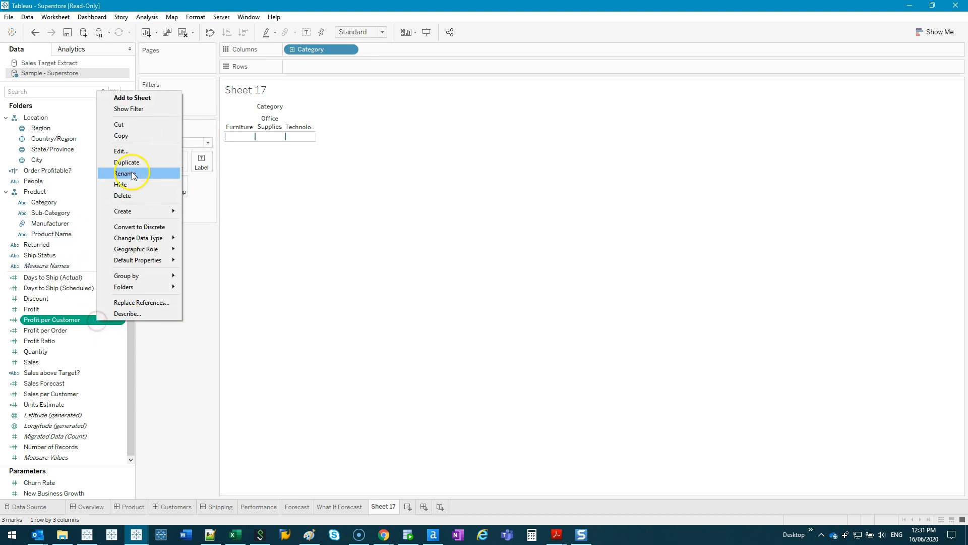
left_click(121, 152)
type("zero")
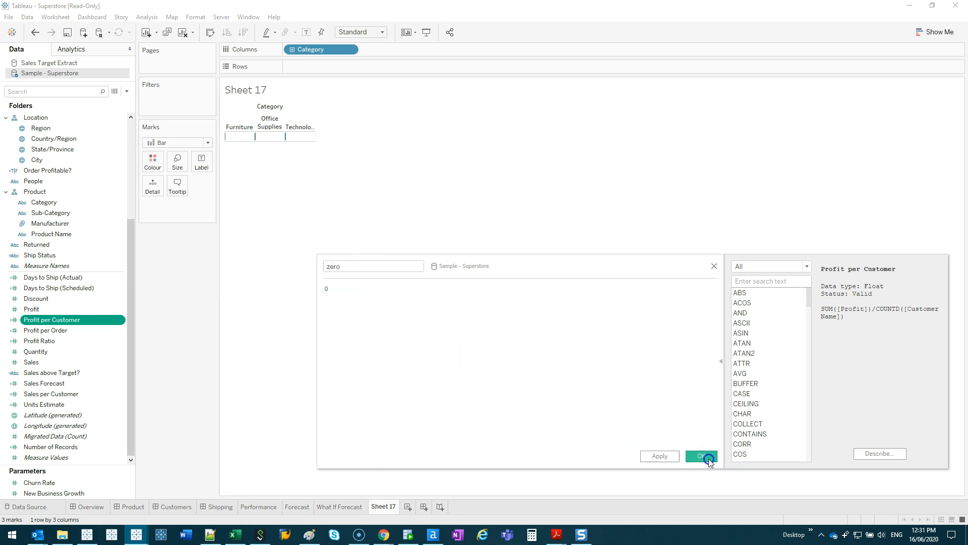
Save the calculated field 'zero' = 0 so SUM(zero) can be plotted by Category
left_click(701, 455)
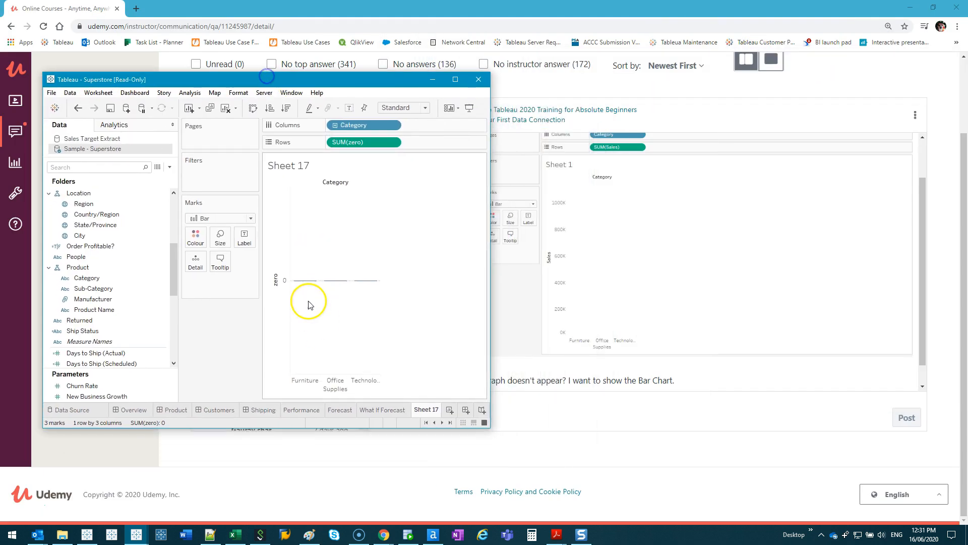
mouse_move(299, 283)
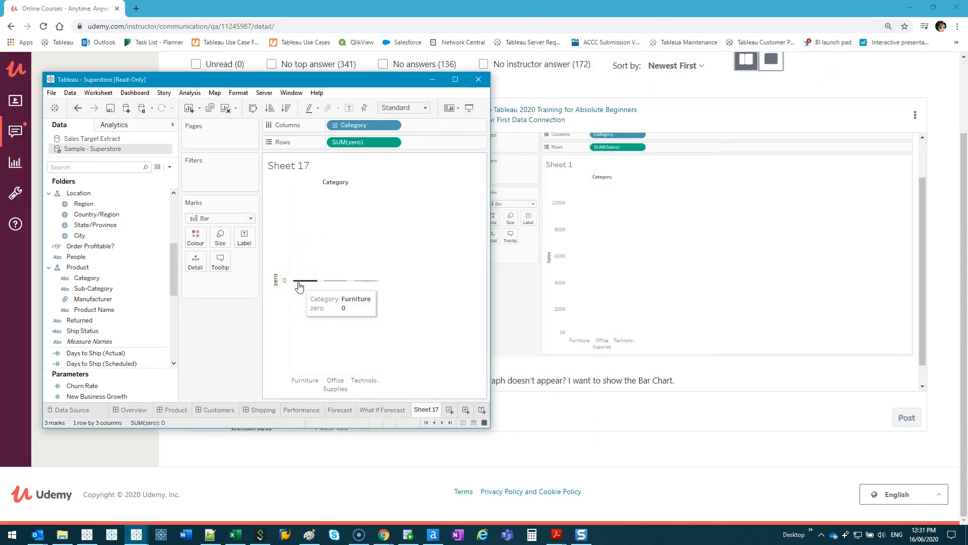
mouse_move(513, 192)
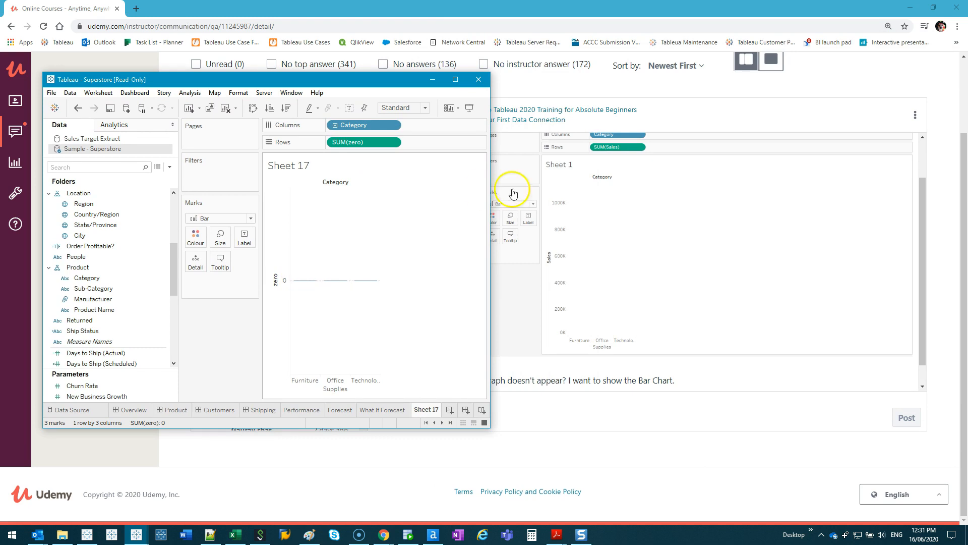
mouse_move(374, 326)
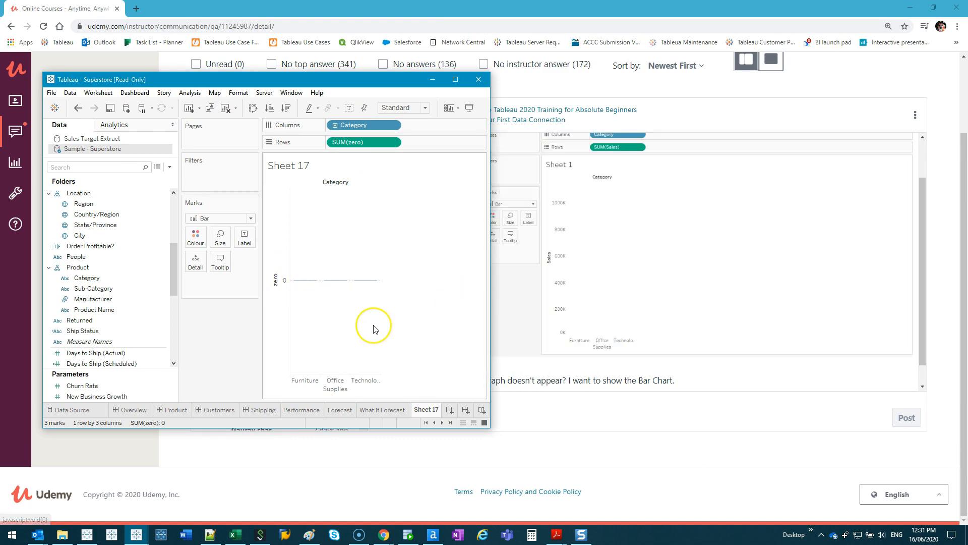
mouse_move(422, 318)
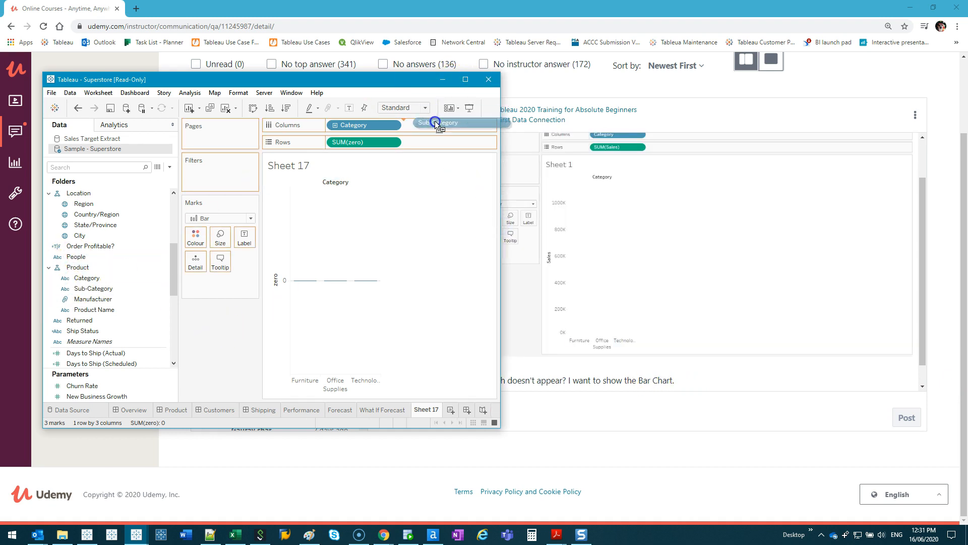
Add Sub-Category beside Category on Columns, splitting the Sales bars into seventeen
left_click(440, 125)
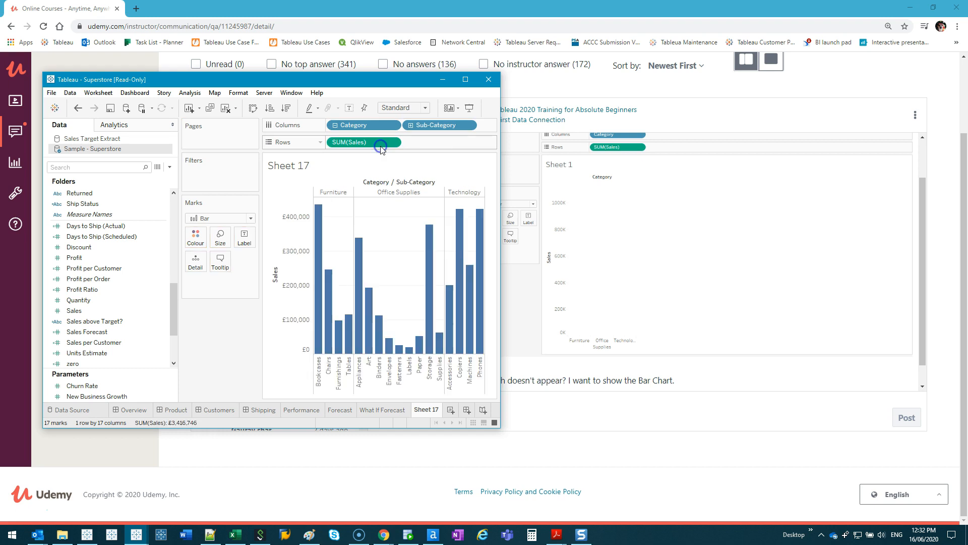
mouse_move(382, 147)
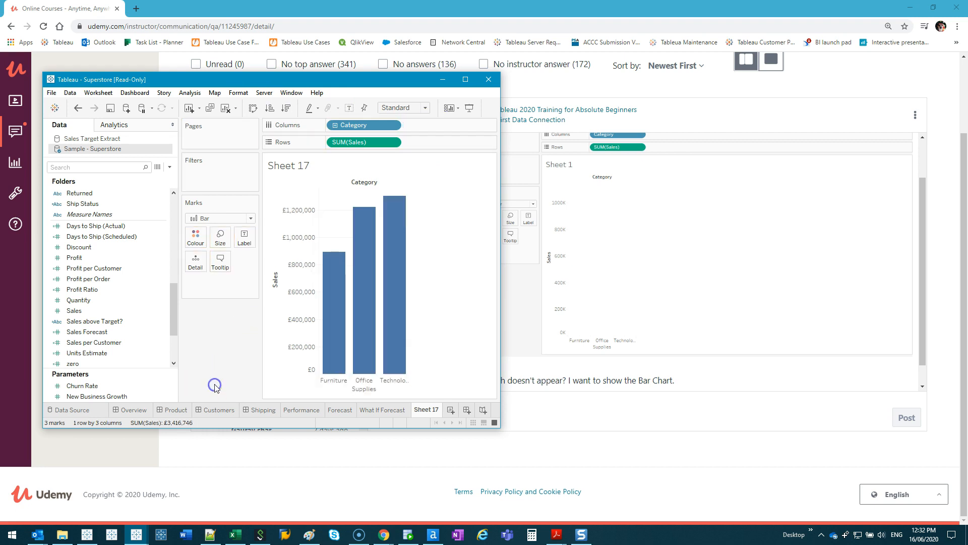
mouse_move(215, 385)
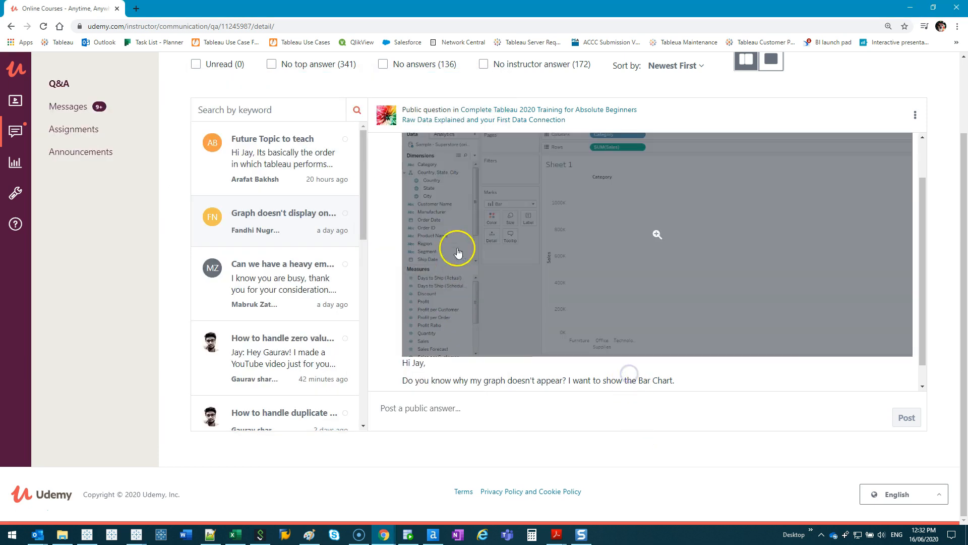
mouse_move(676, 254)
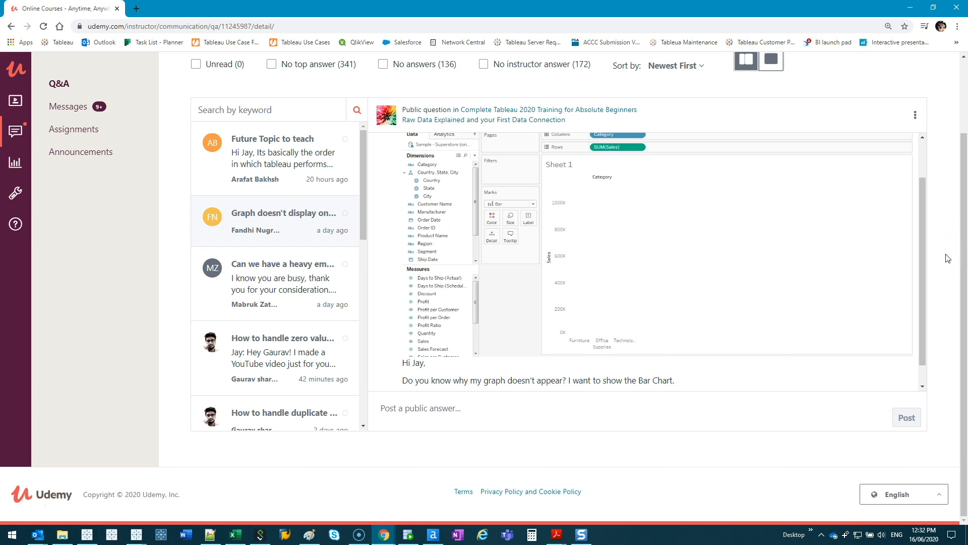
mouse_move(136, 8)
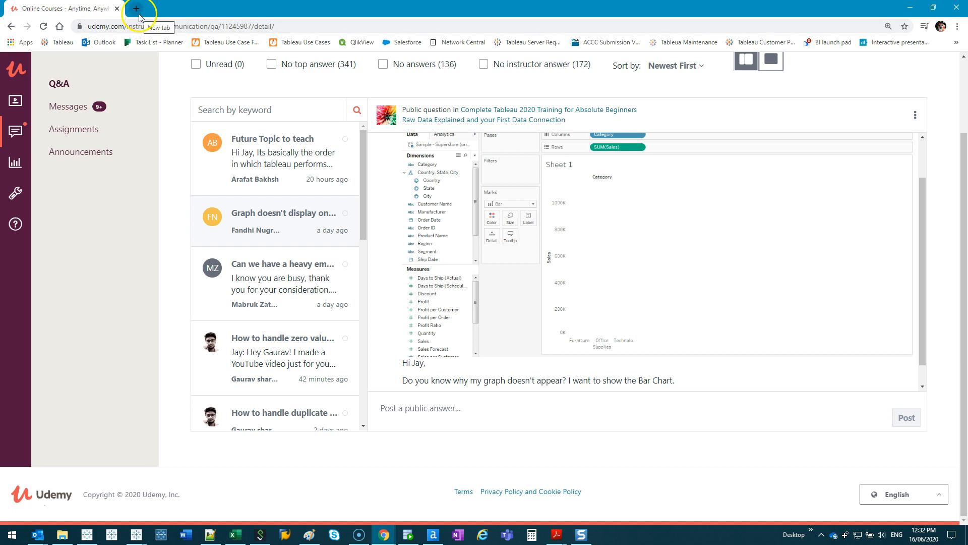
Search Google for 'tableau desktop downloads' in a new browser tab
left_click(135, 8)
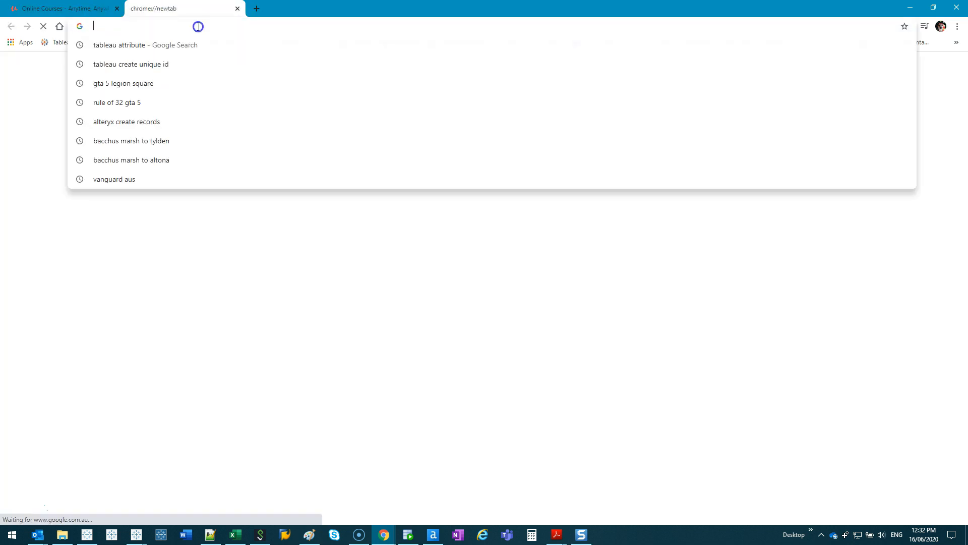
type("tableau desktop")
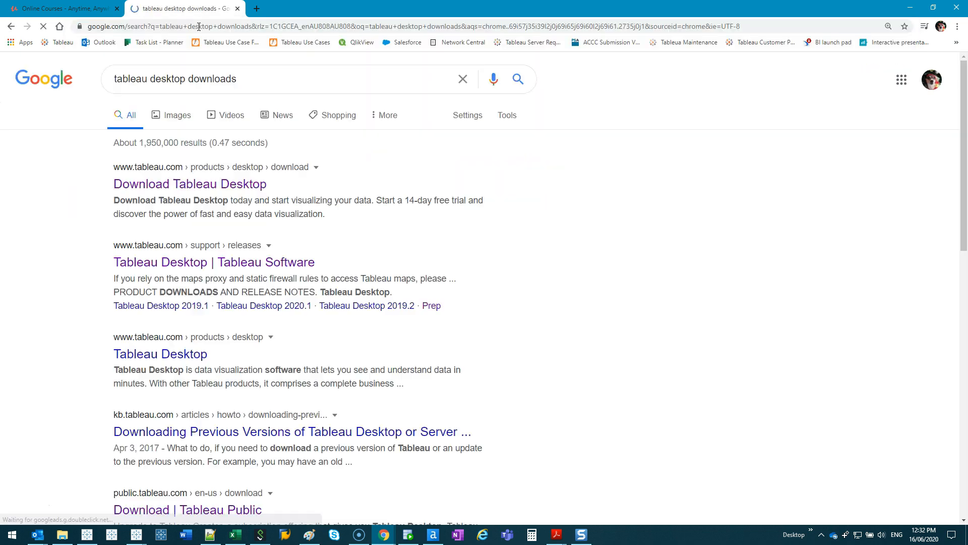
mouse_move(262, 245)
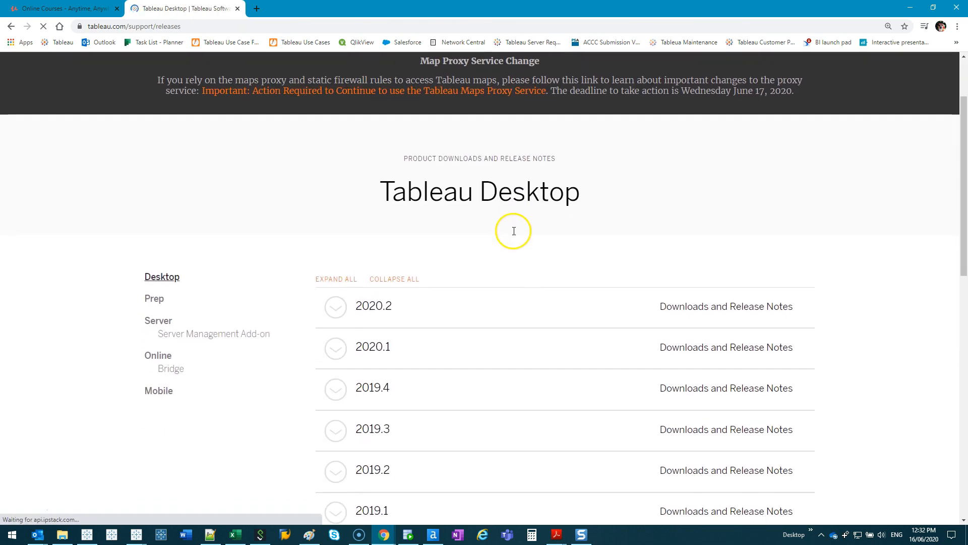
Expand the 2019.4 and 2020.2 release lists to check dates, then return to the Udemy question
left_click(335, 305)
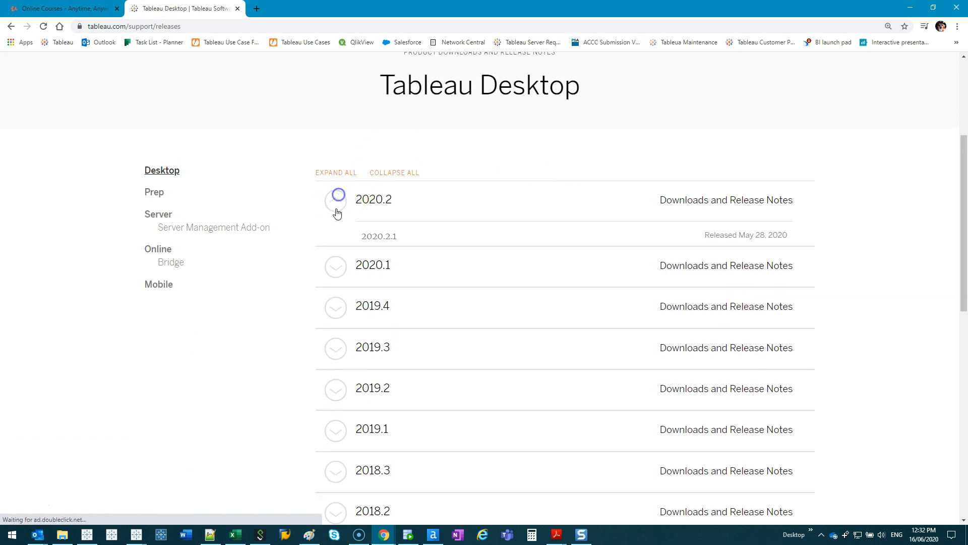
left_click(335, 264)
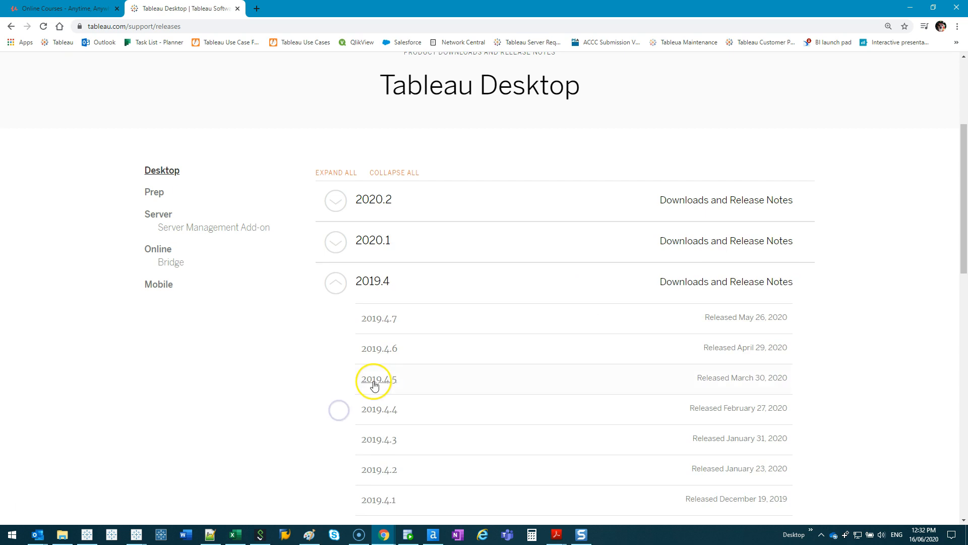
scroll("down", 3)
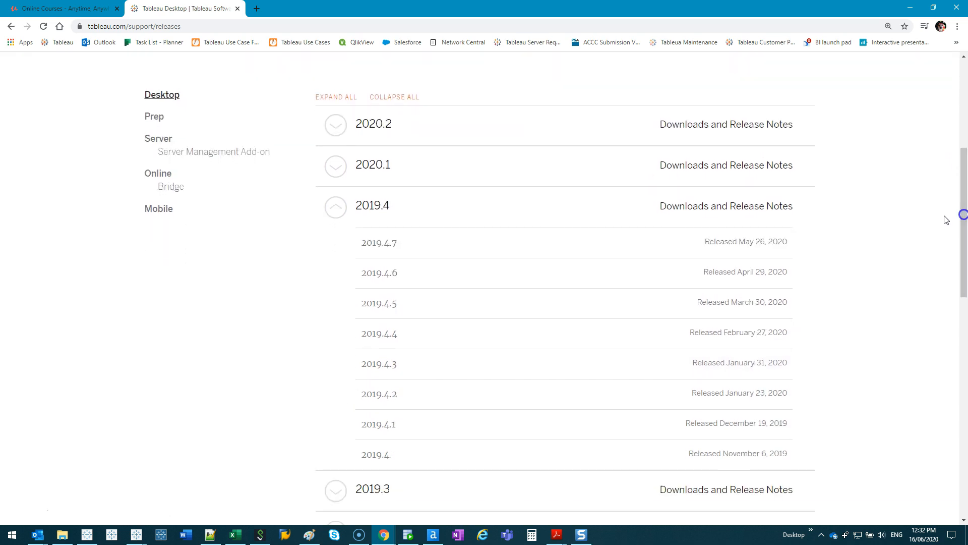
left_click(336, 206)
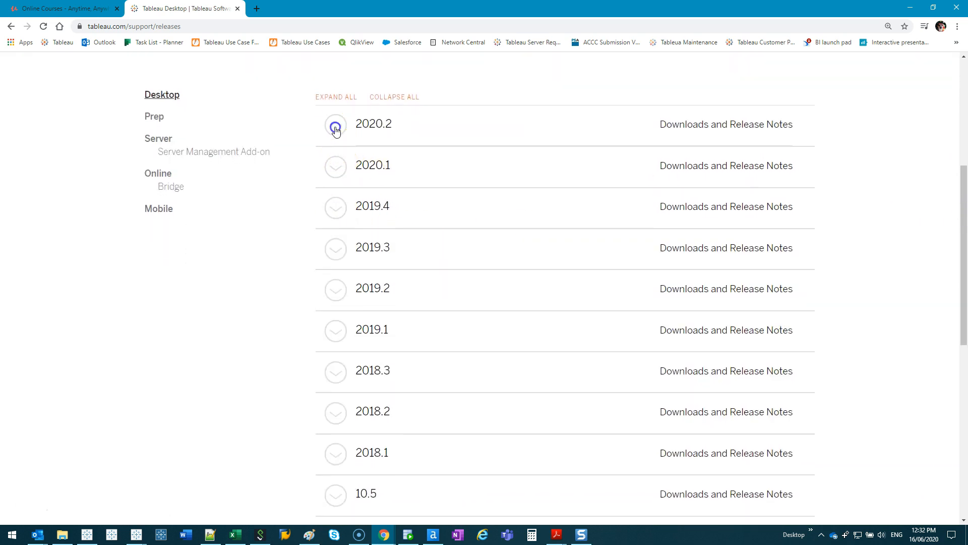
left_click(335, 124)
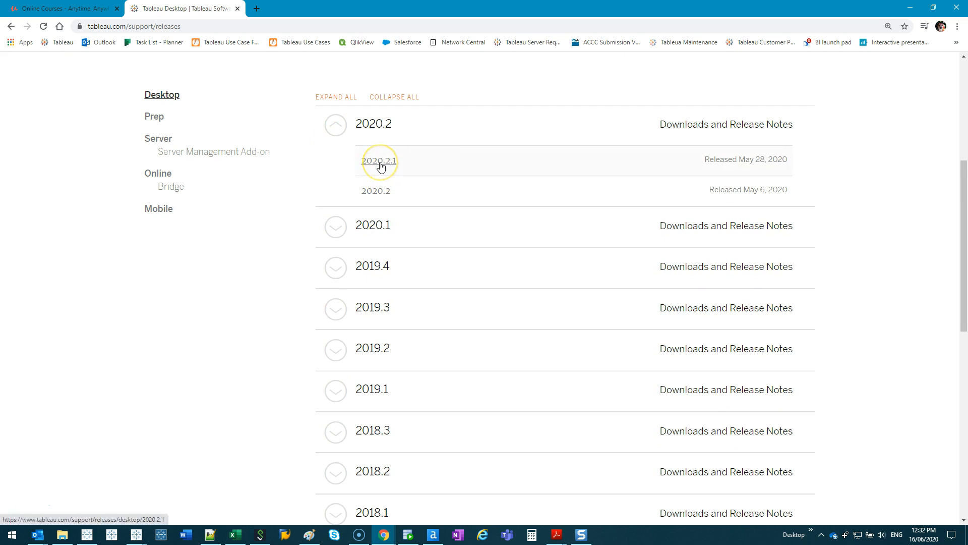
mouse_move(373, 190)
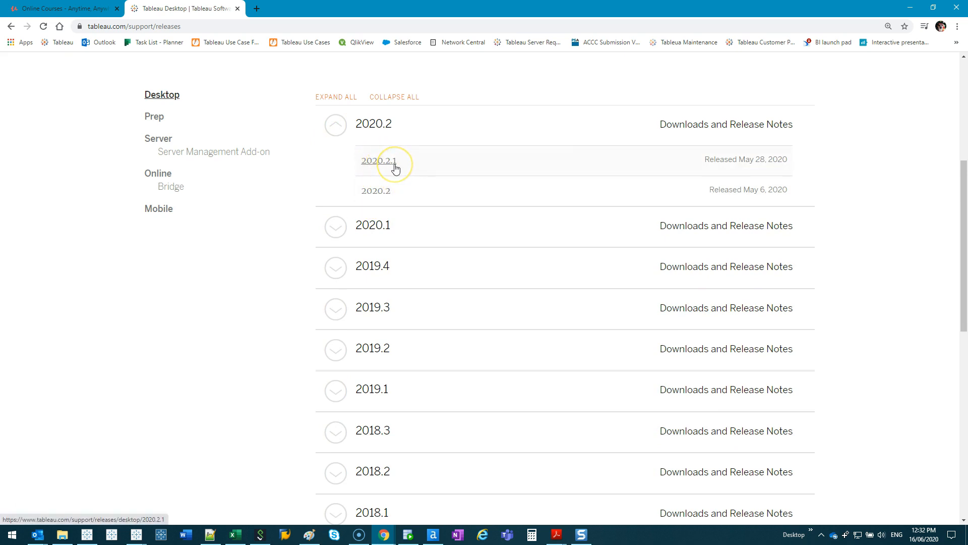
mouse_move(400, 96)
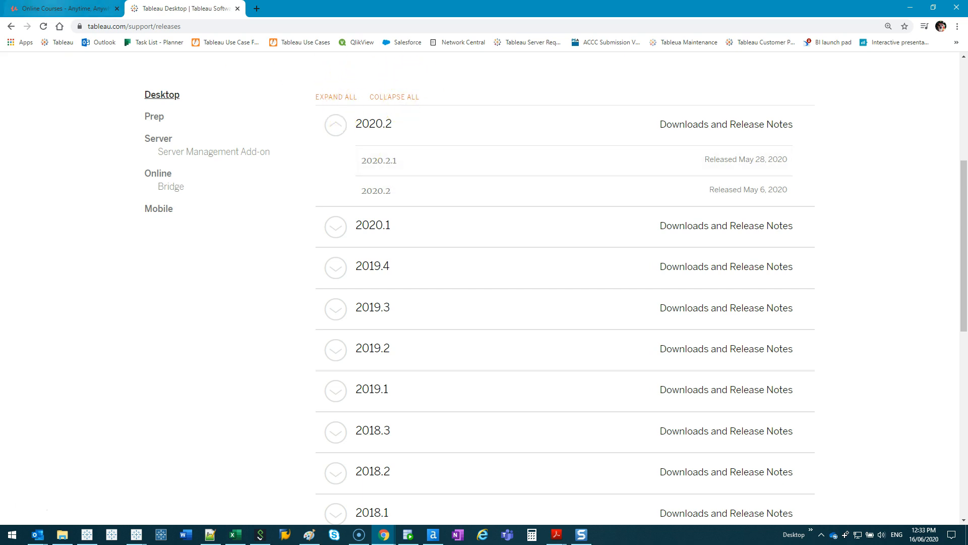
left_click(62, 9)
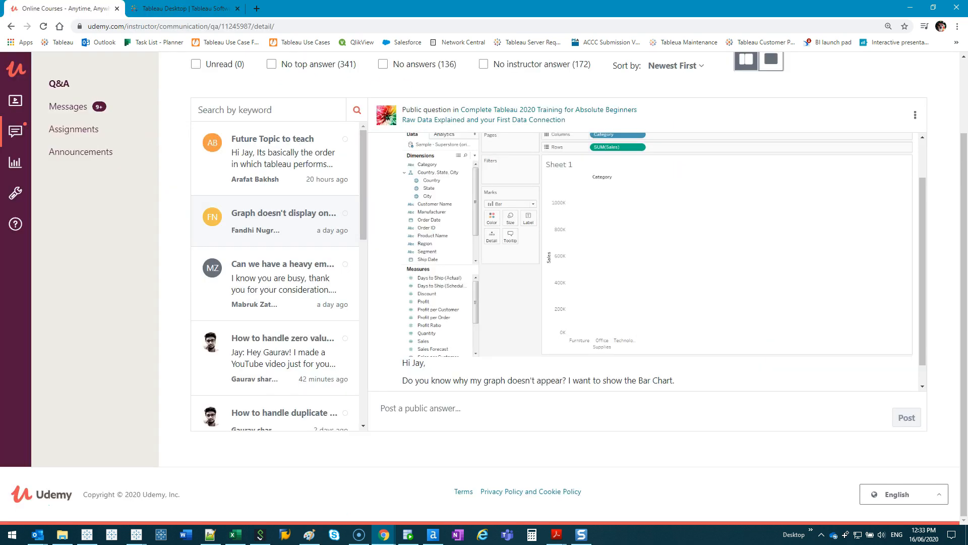
scroll("down", 3)
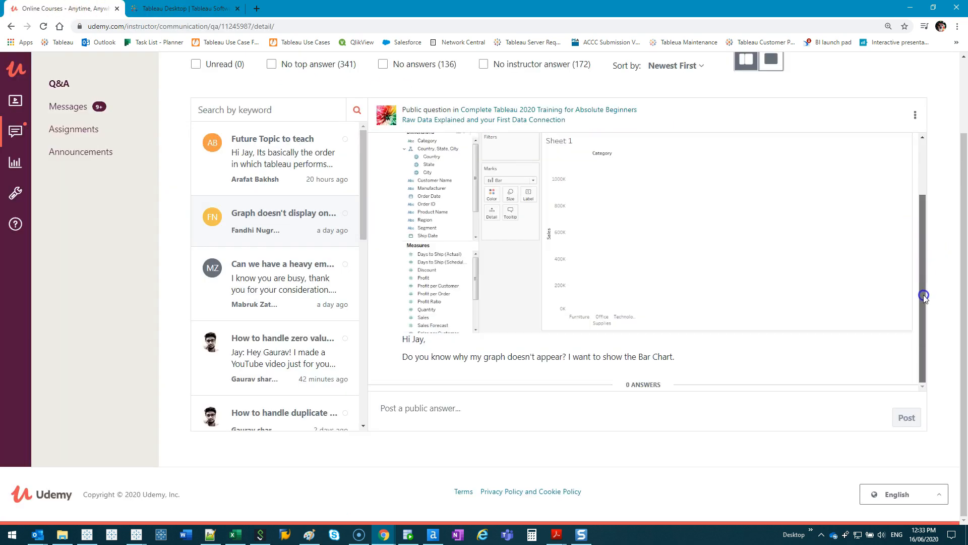
scroll("up", 3)
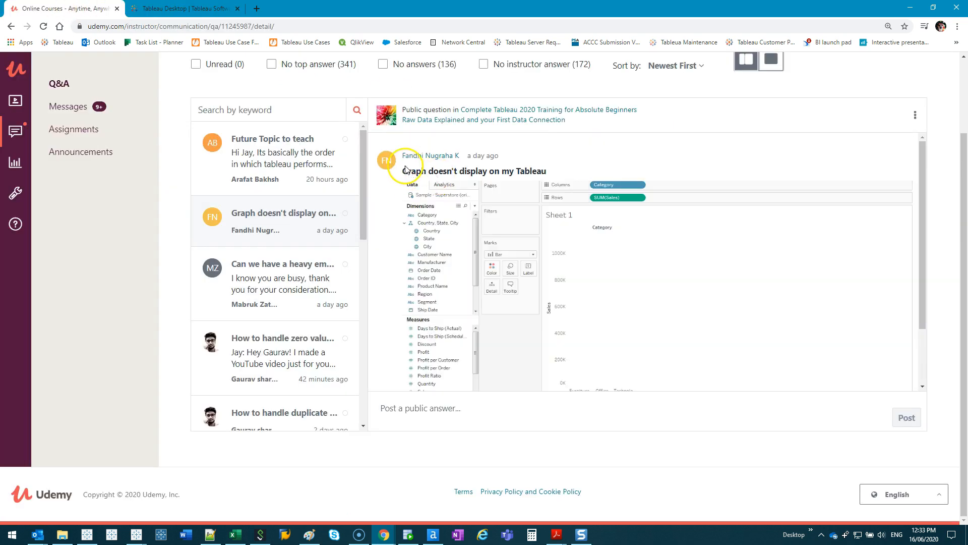
mouse_move(350, 331)
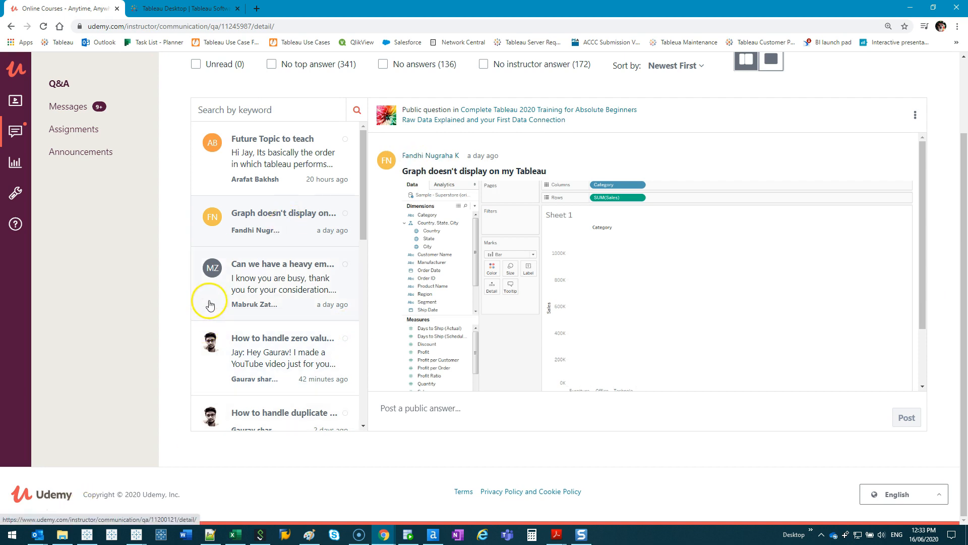
mouse_move(397, 318)
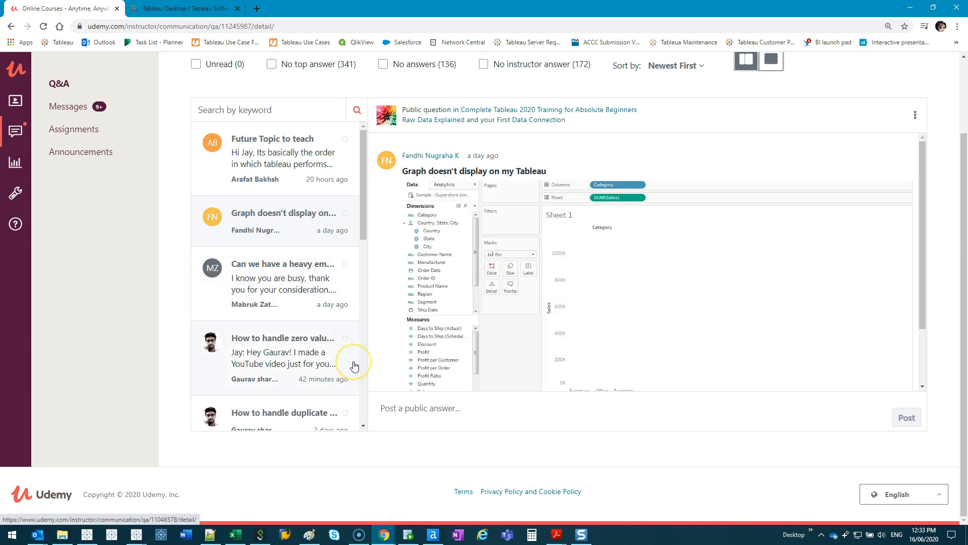
mouse_move(62, 448)
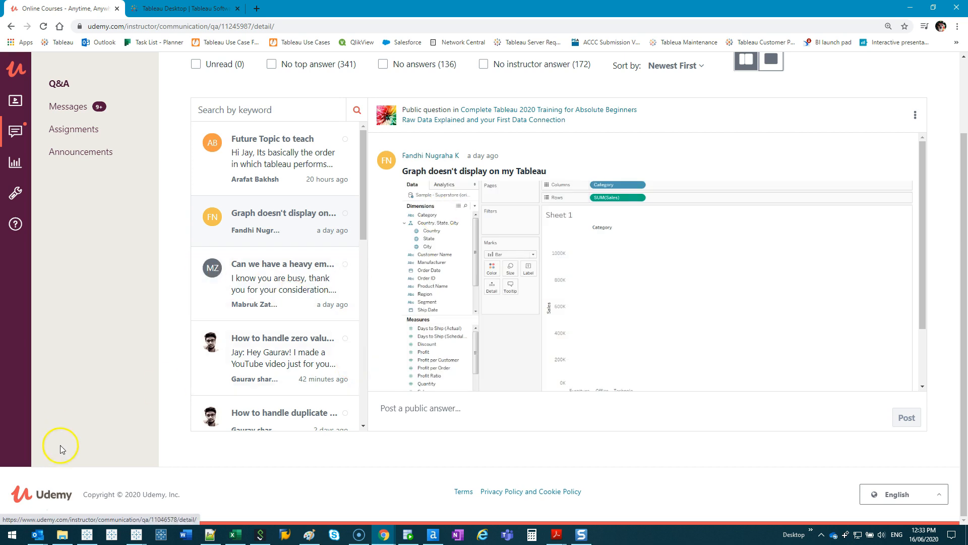